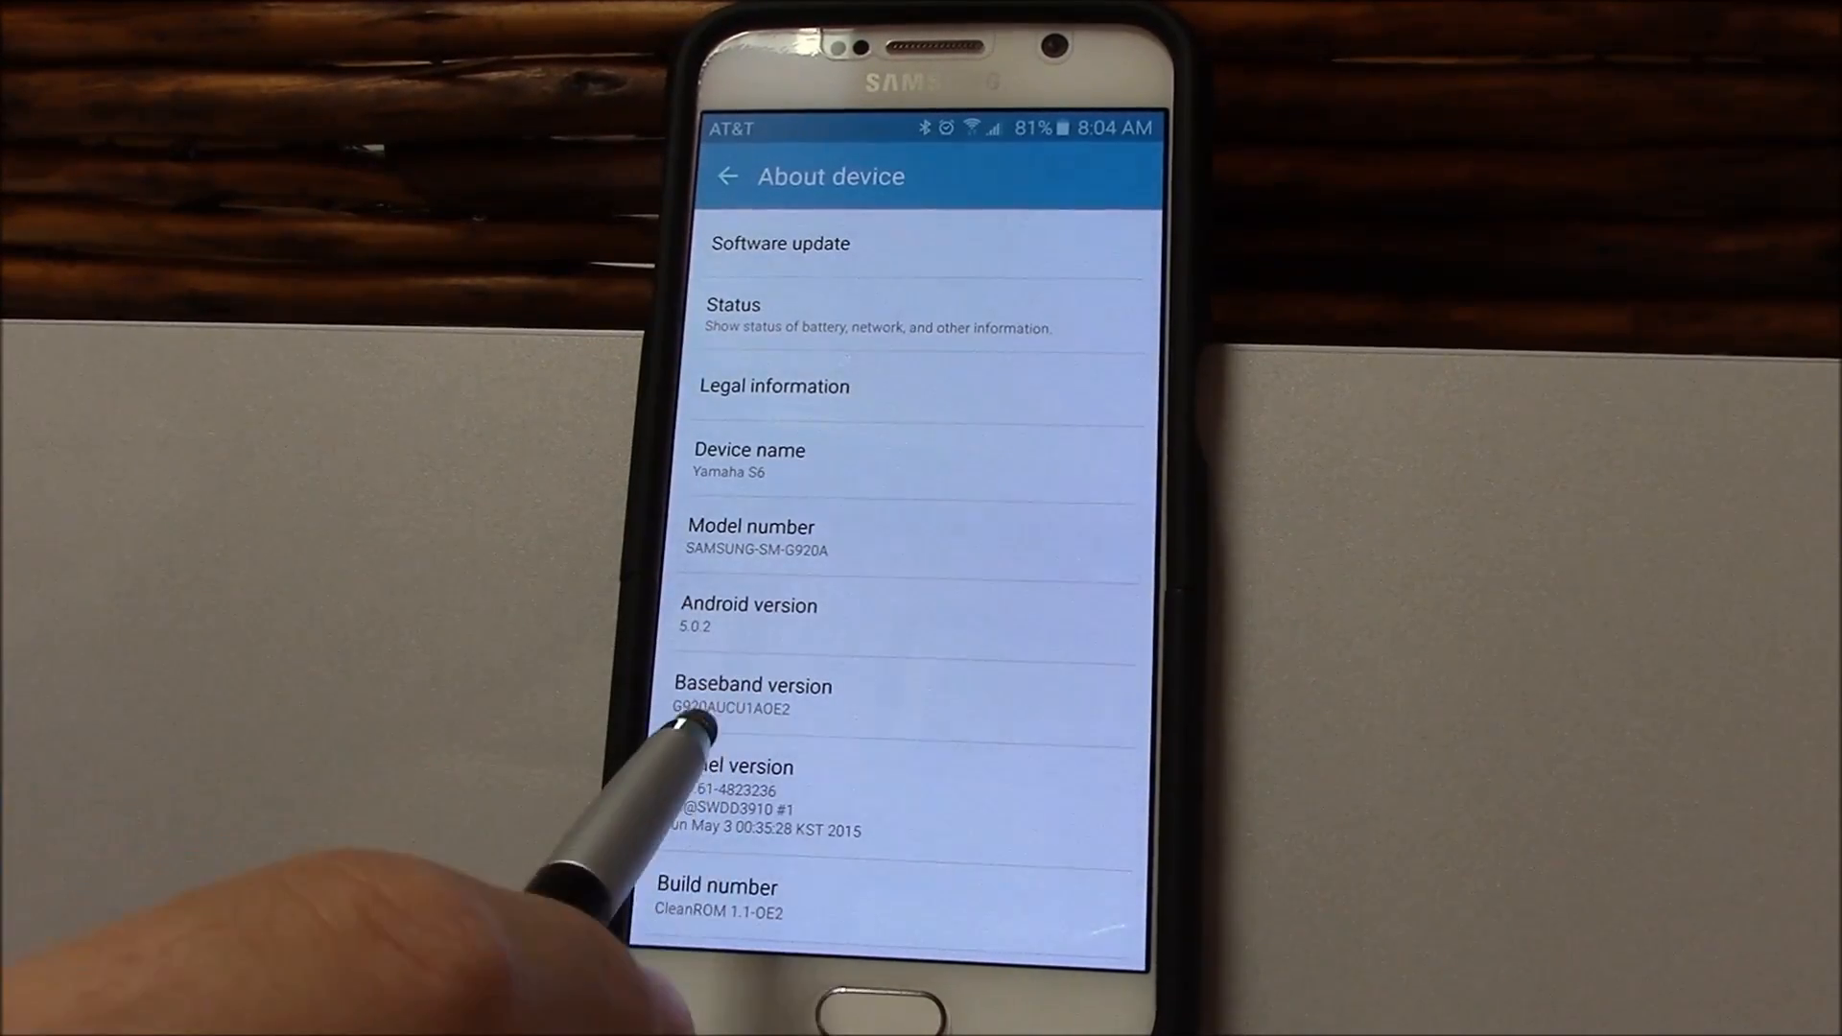
Step: Scroll through the About device details and return to the main settings list
scroll(down, 3)
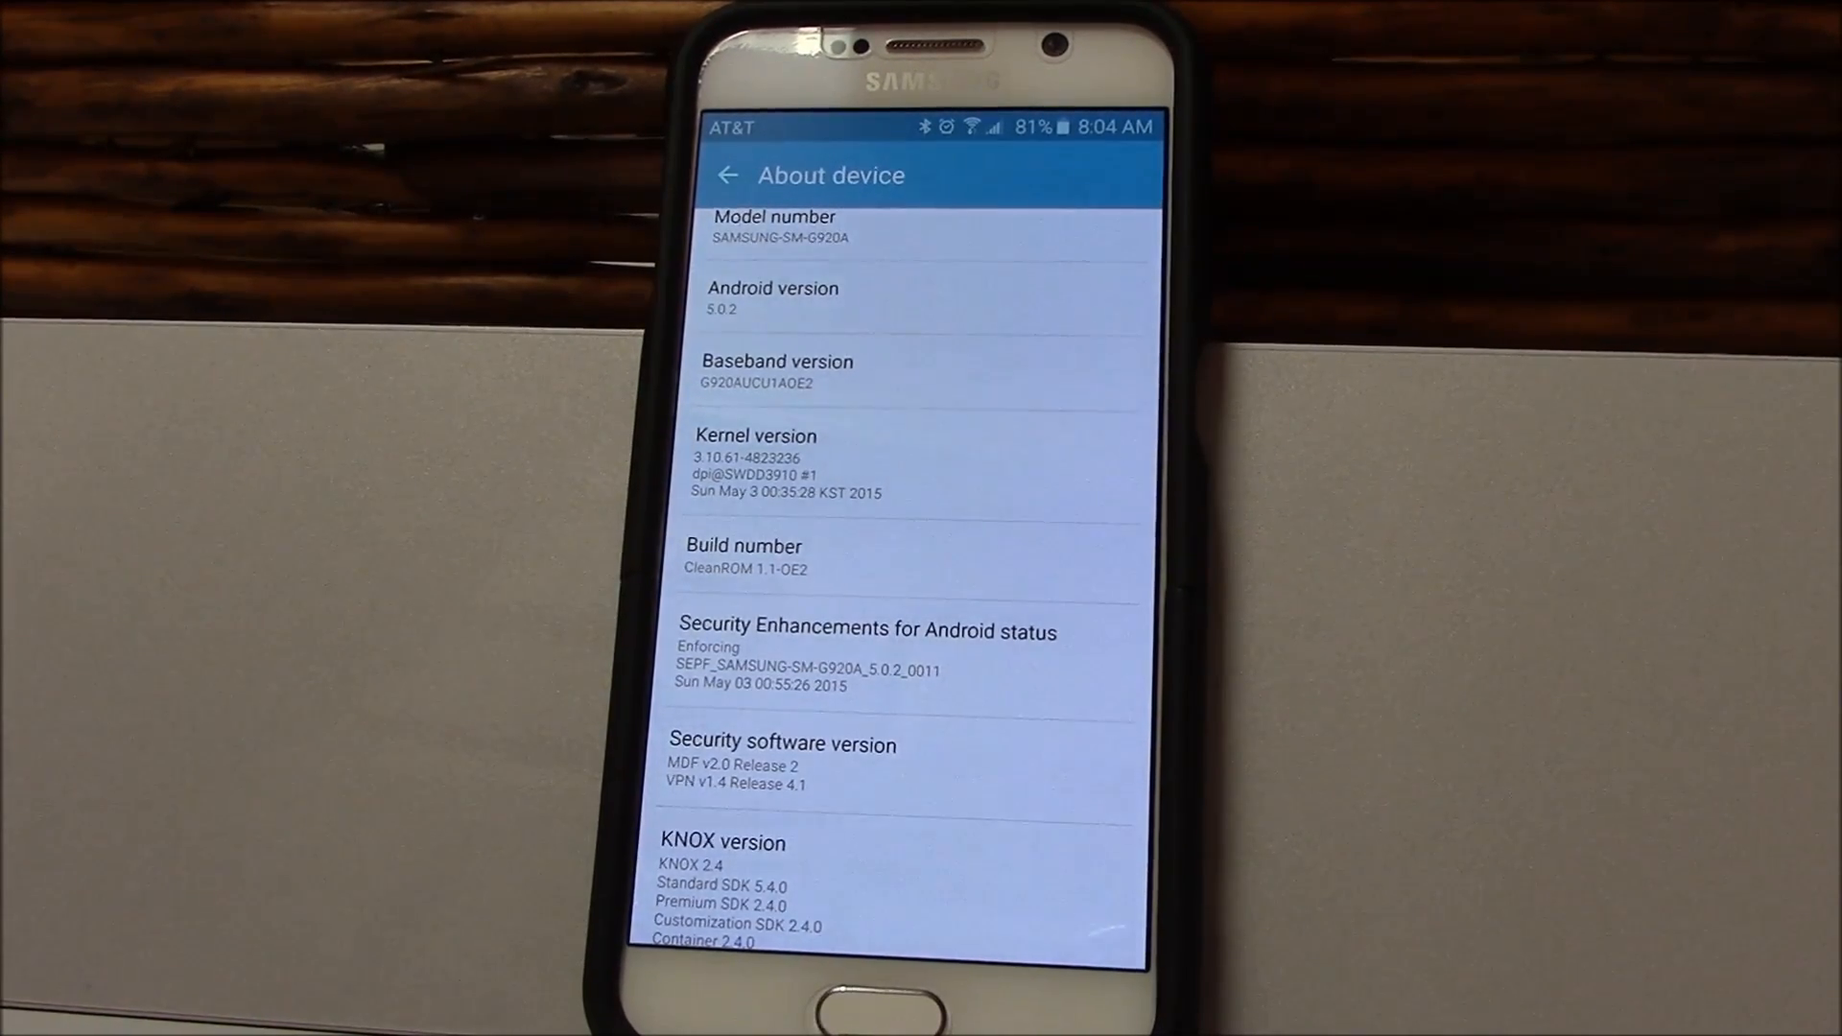
scroll(down, 3)
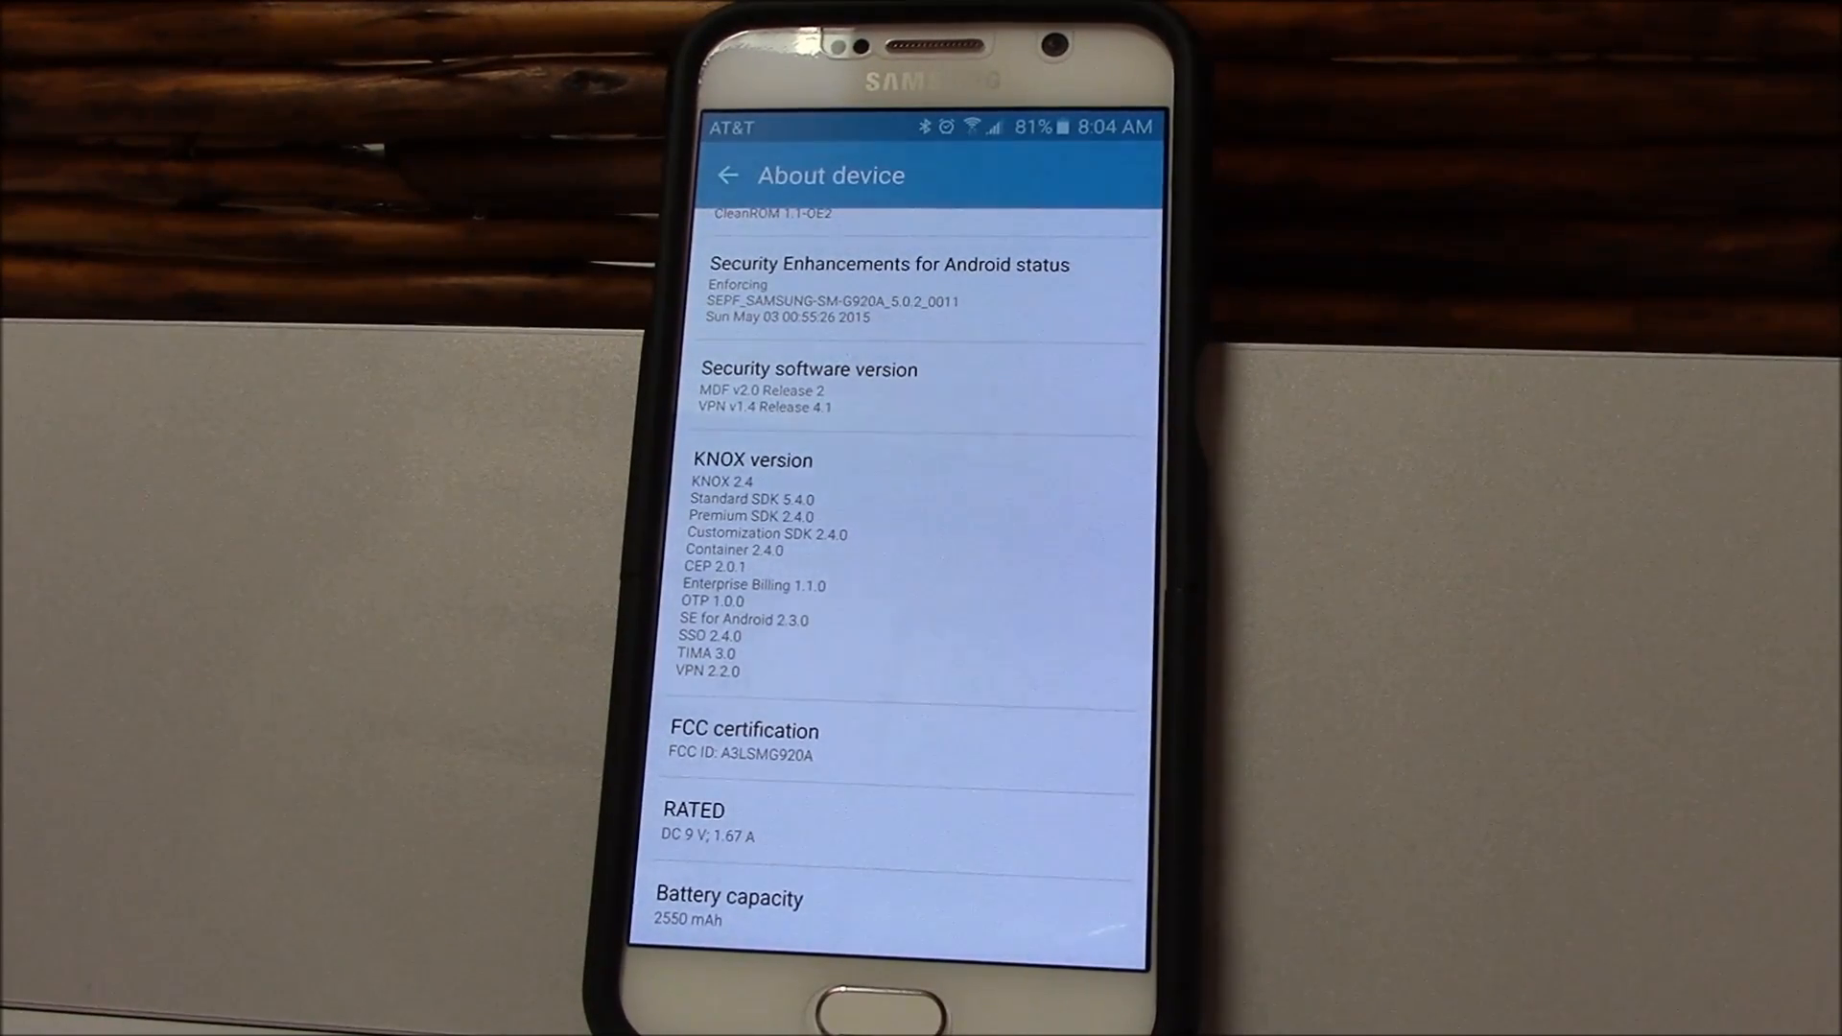
scroll(down, 3)
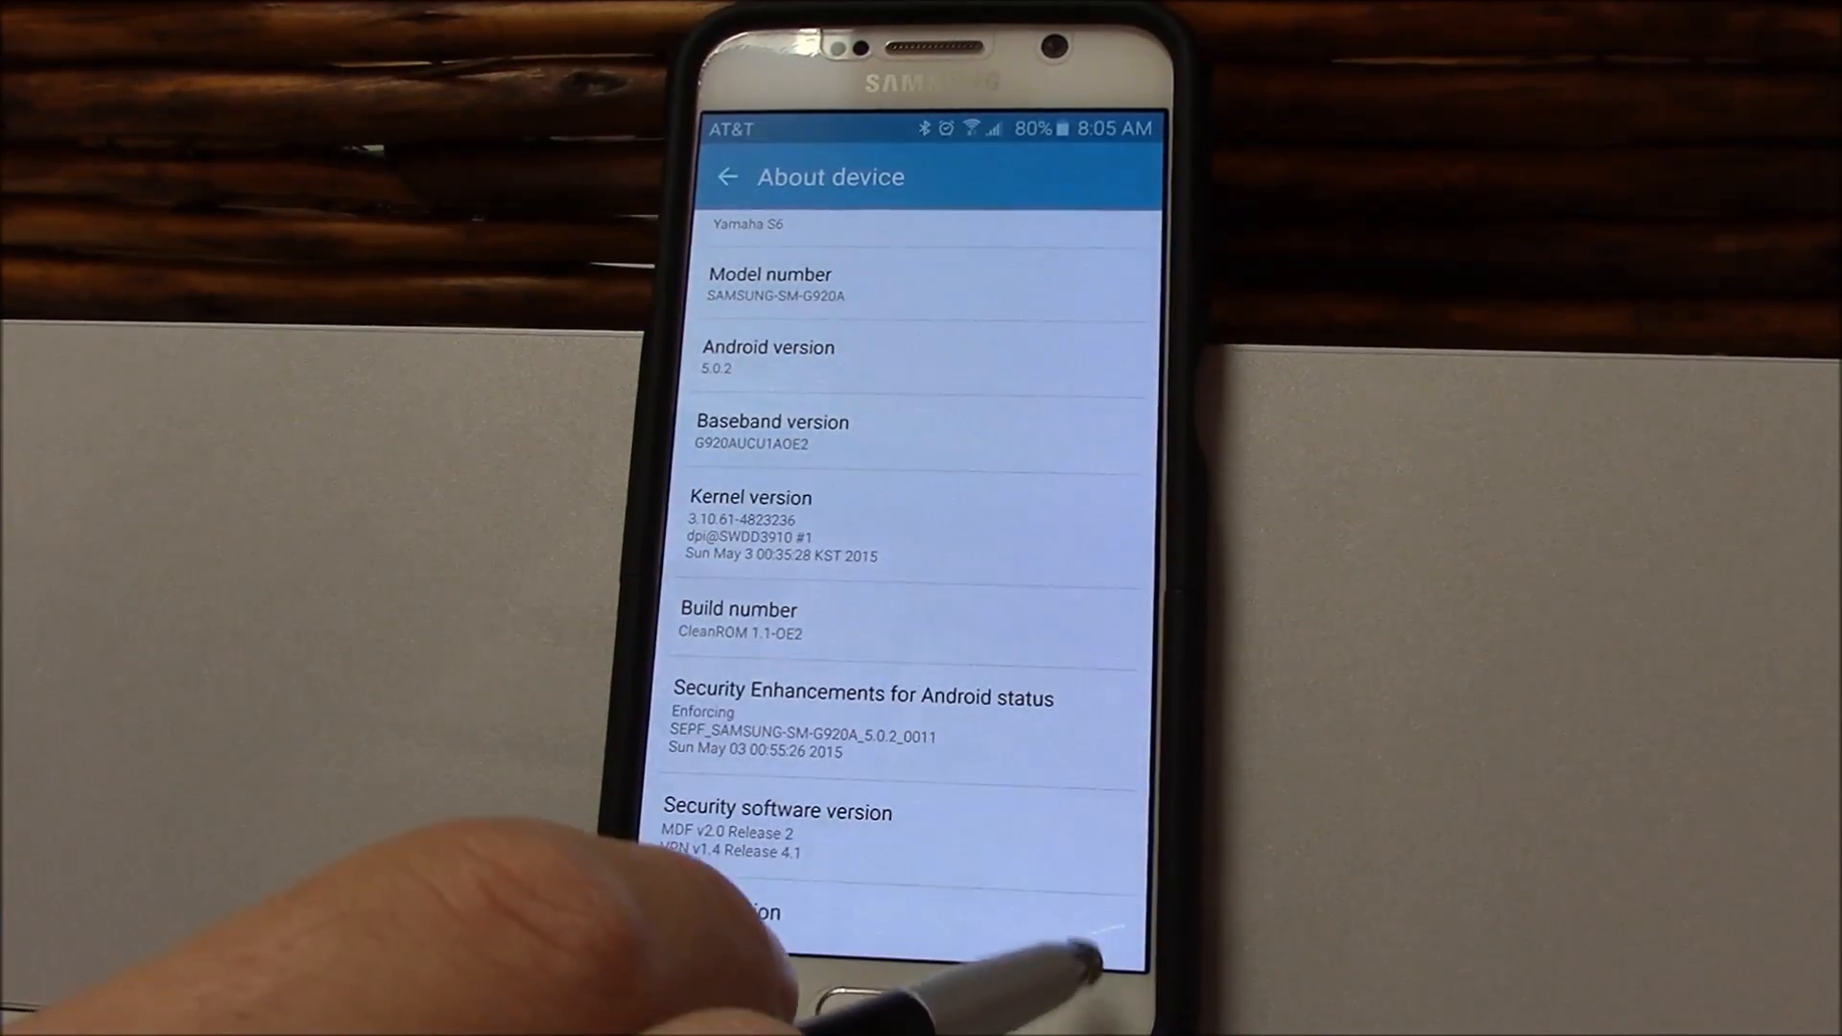
click(728, 176)
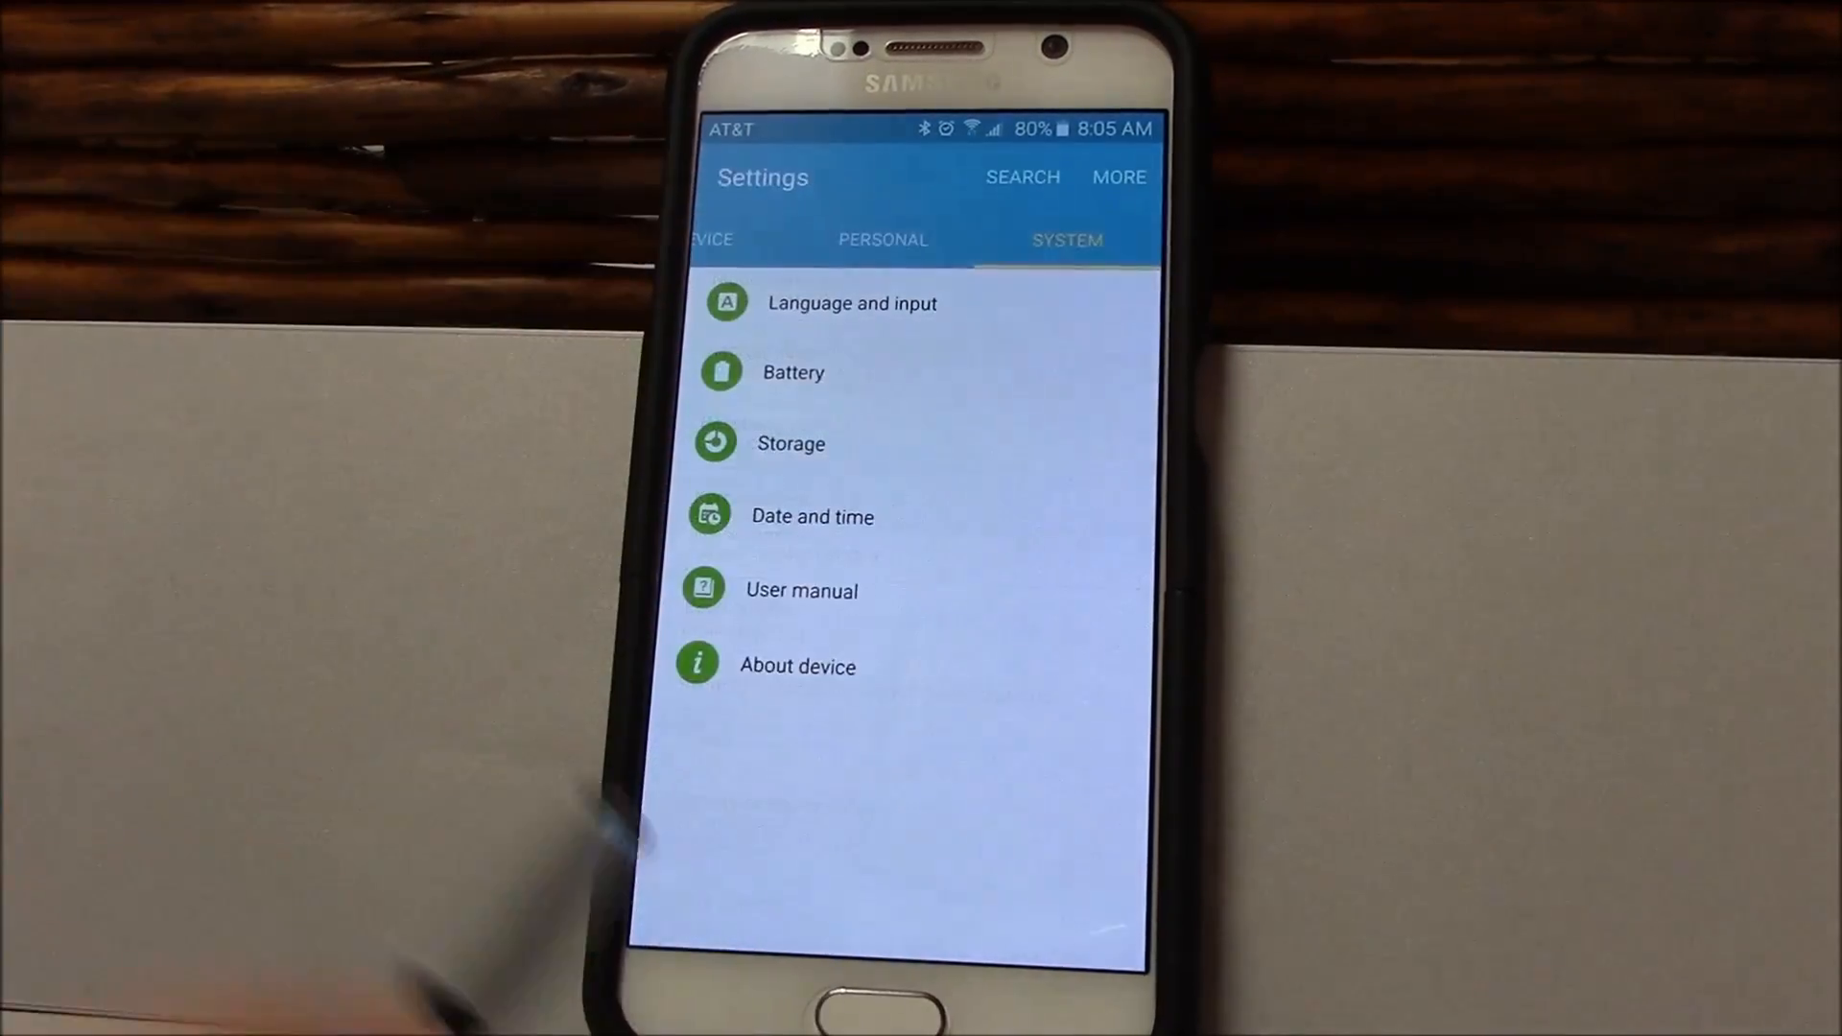
Step: Browse the Personal, Quick settings and Device categories, ending on Quick settings
click(922, 240)
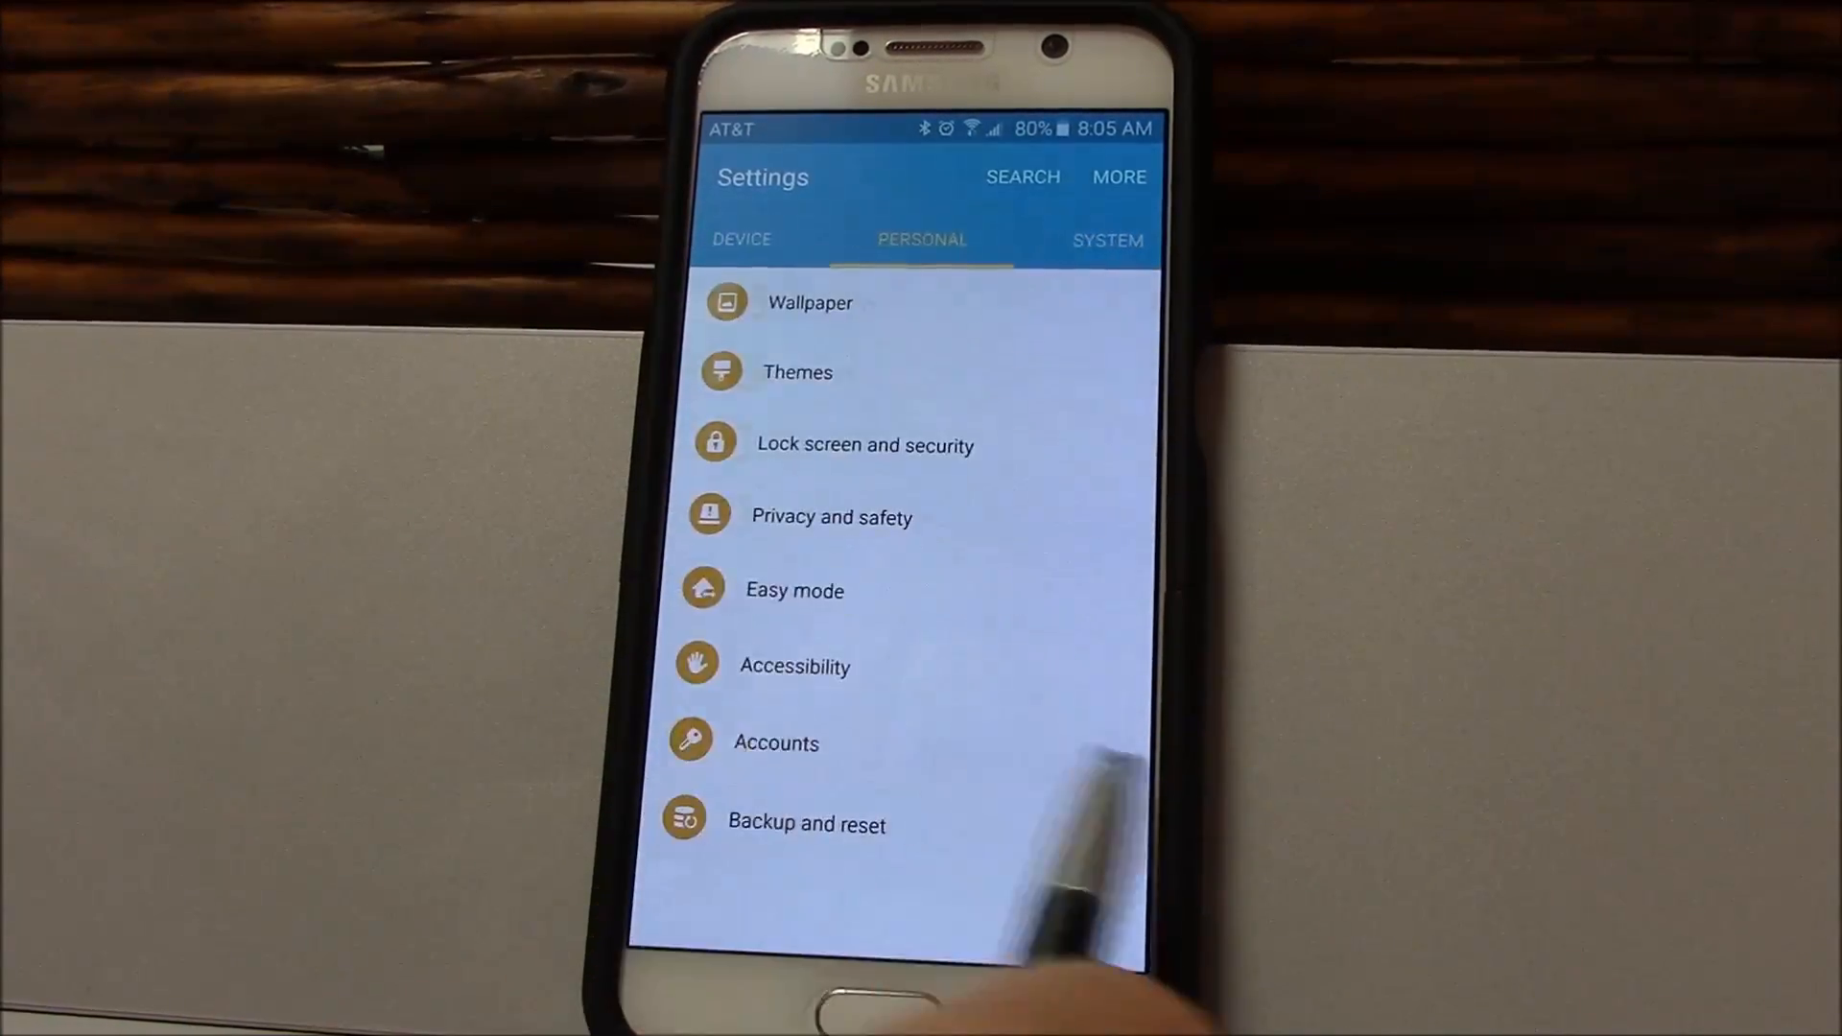
click(779, 239)
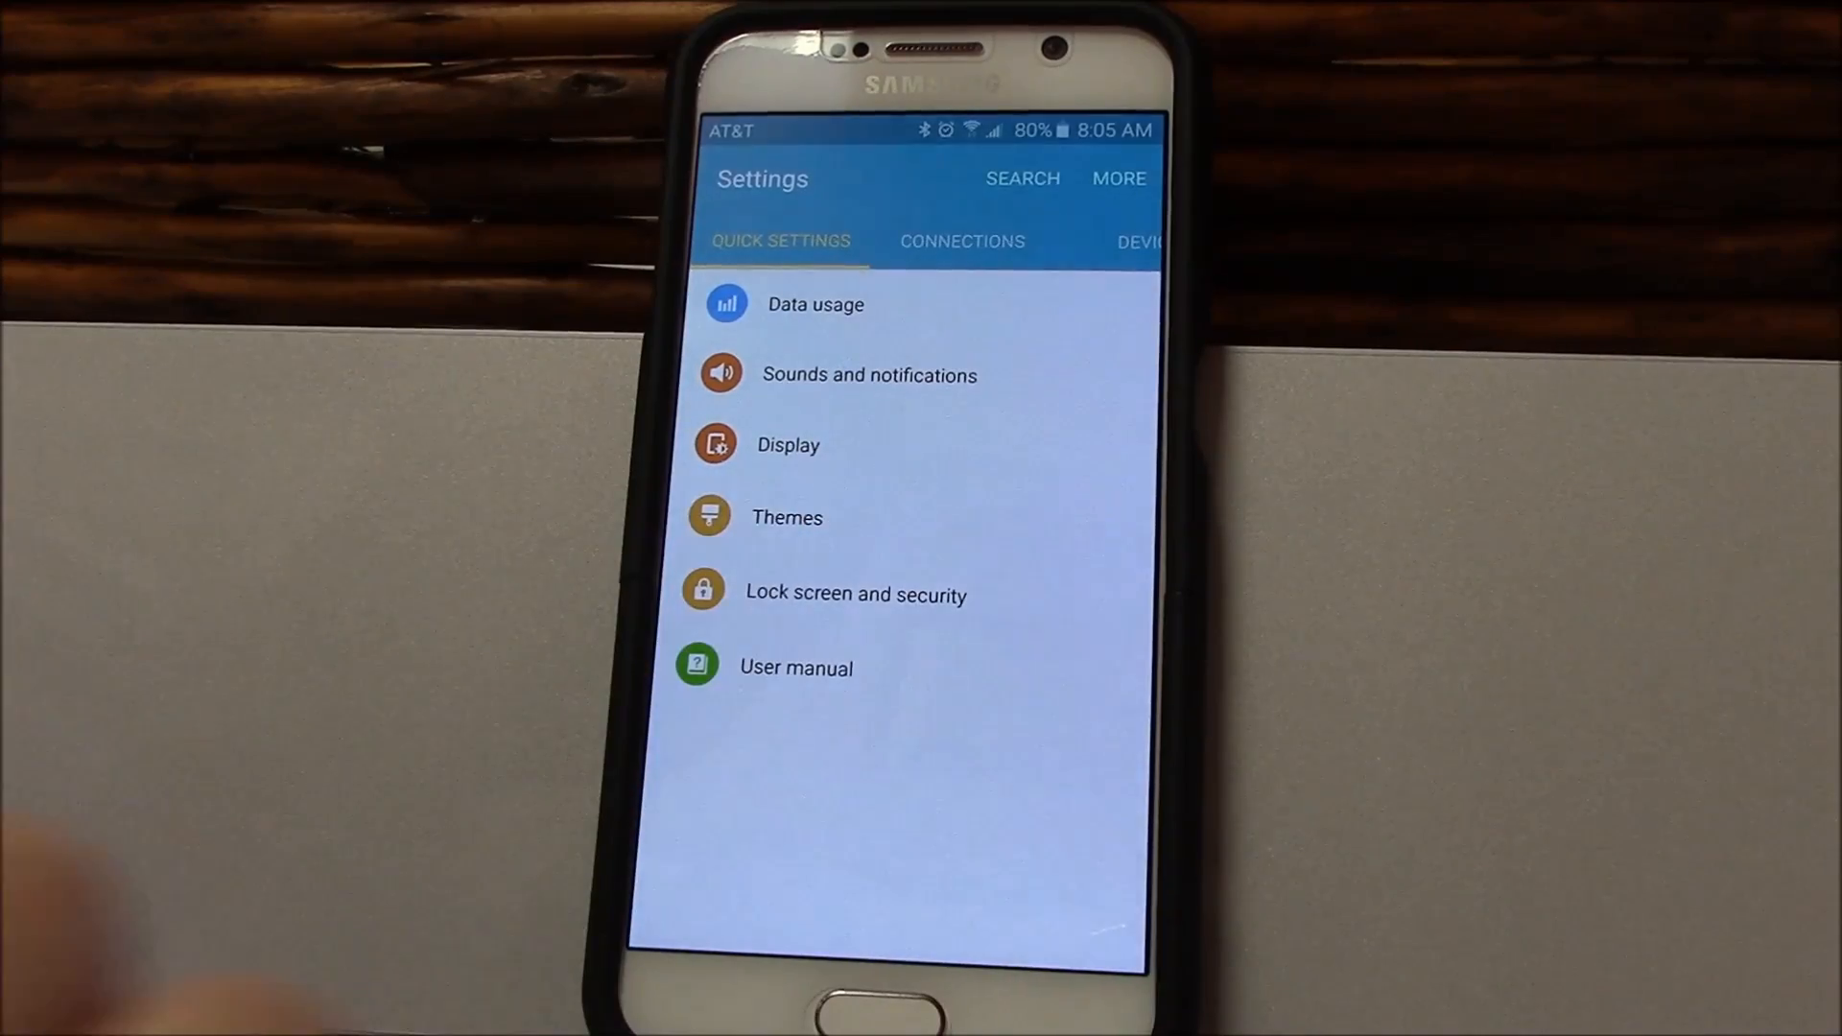
click(923, 240)
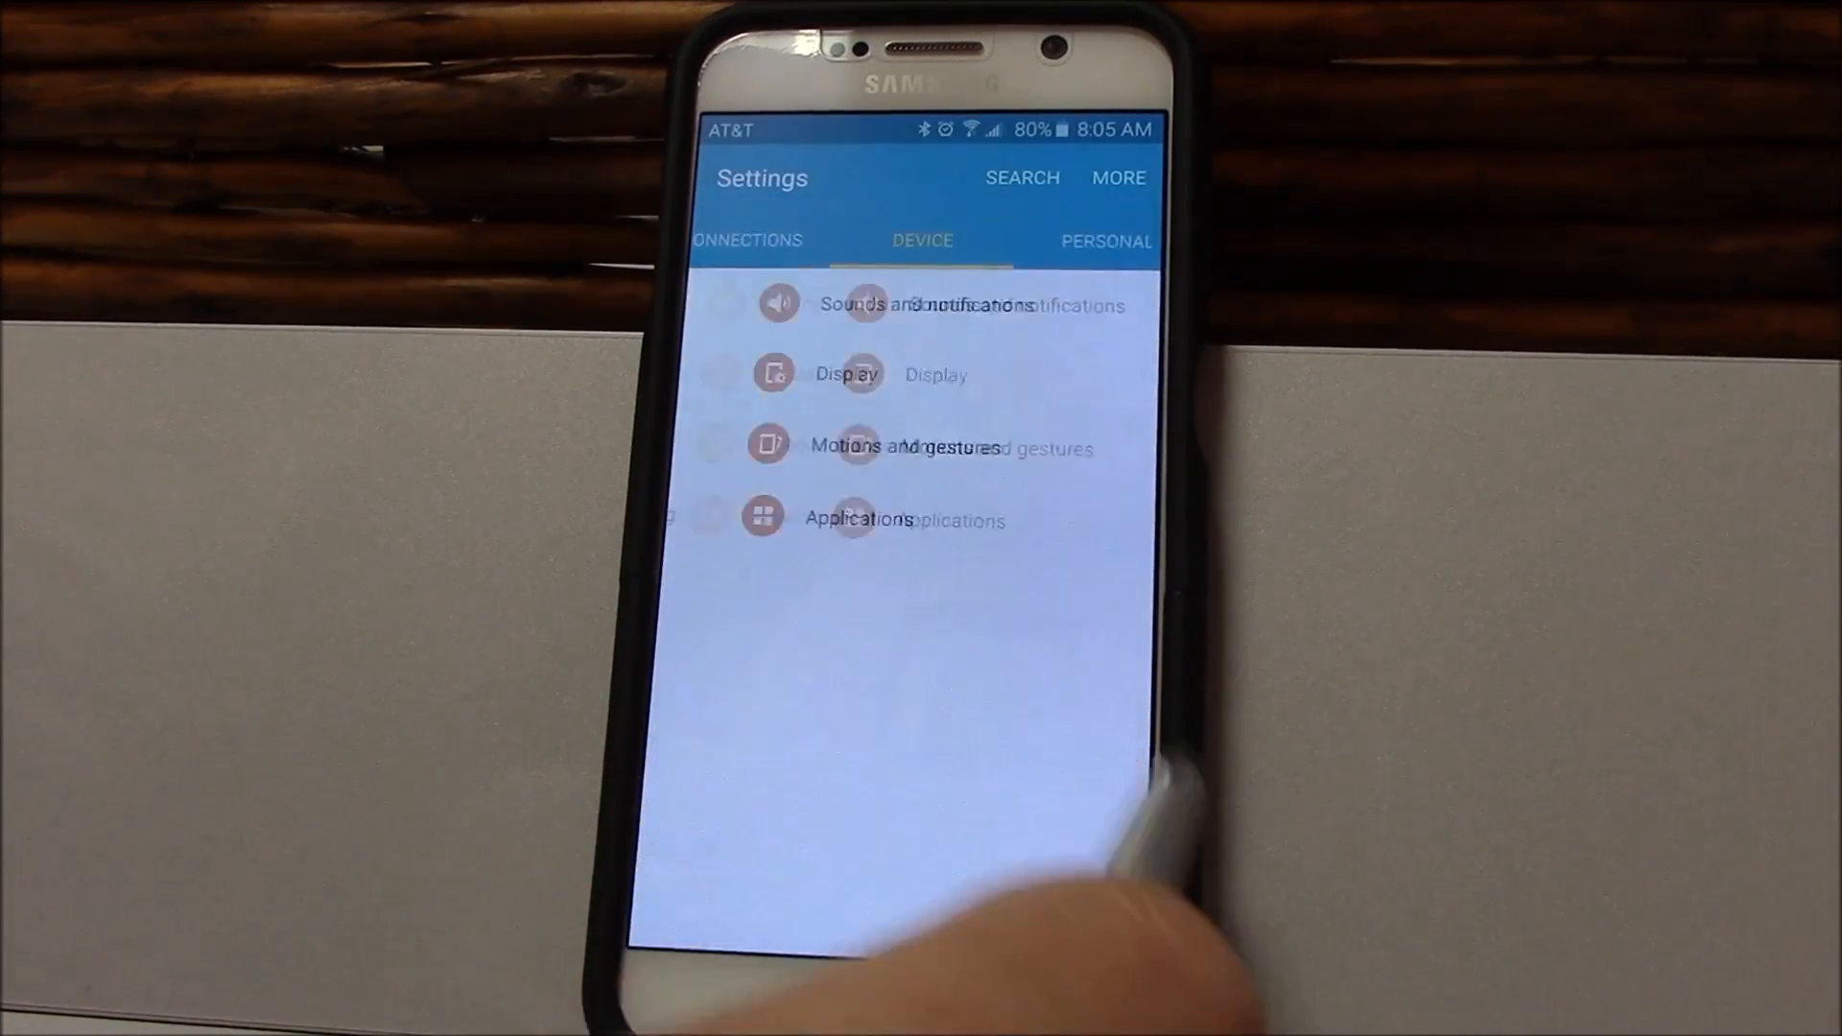
click(778, 242)
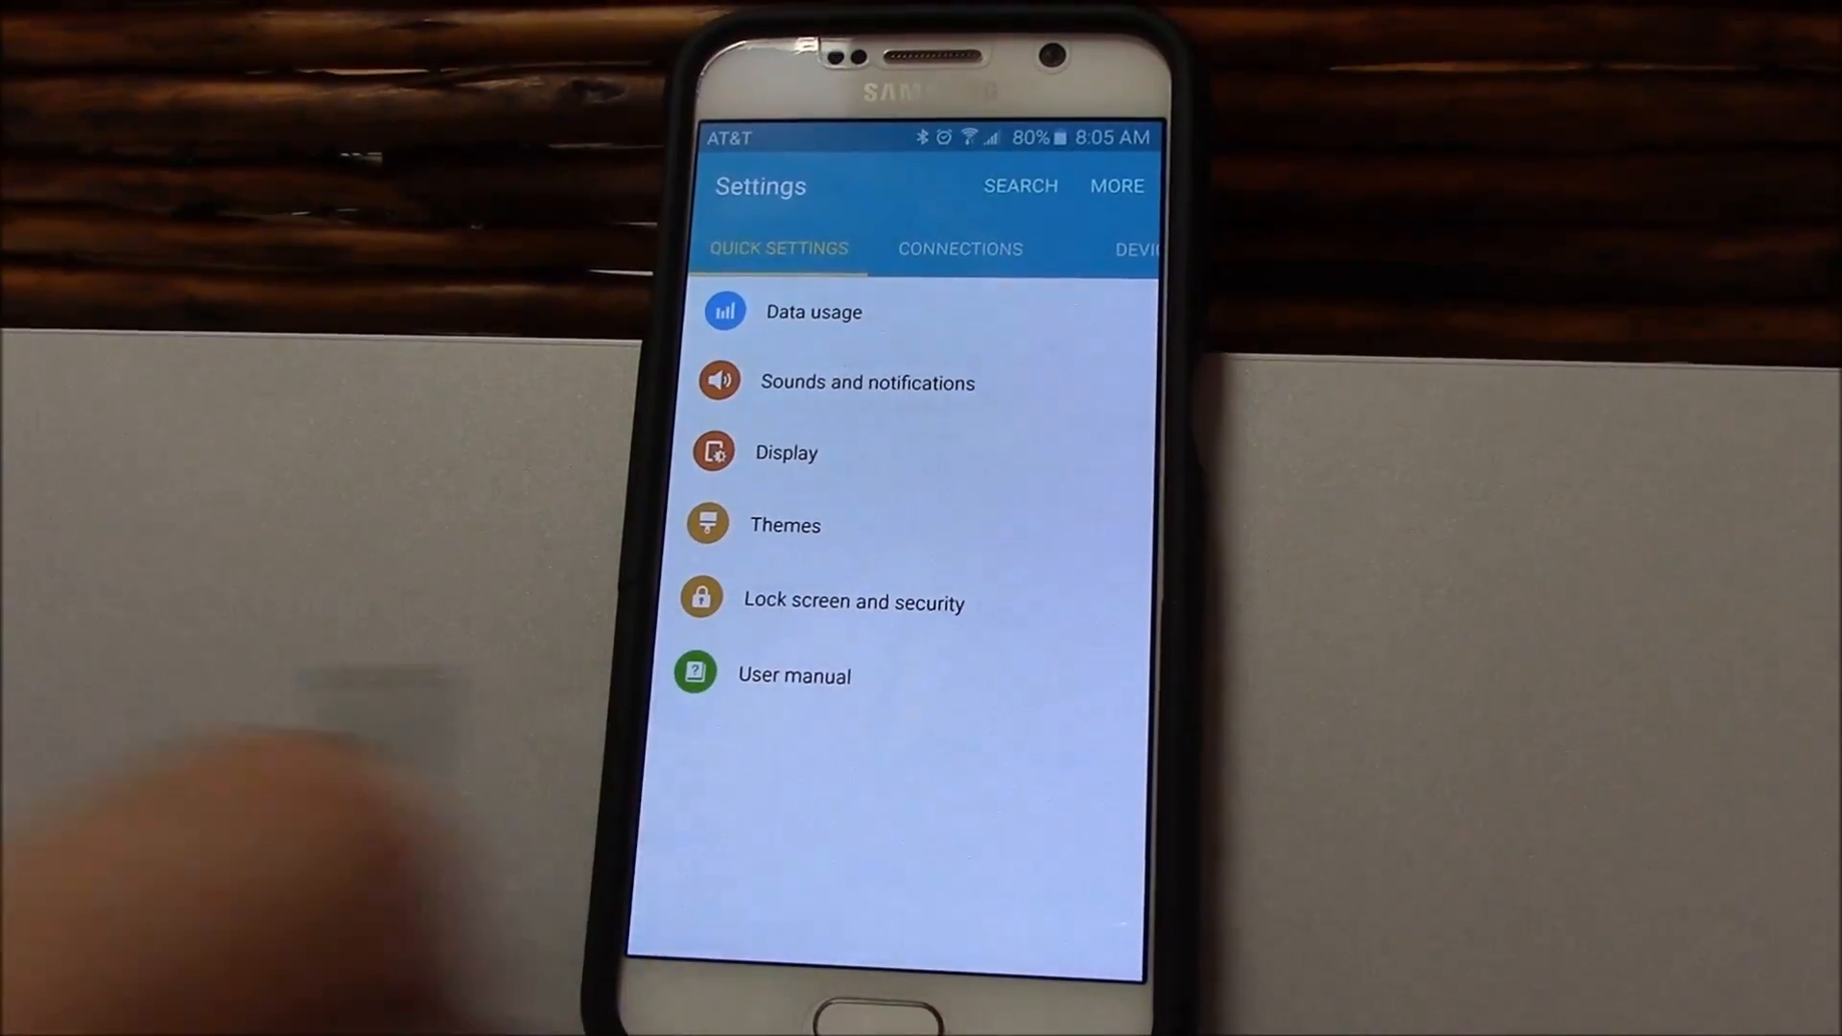
Step: Go to the Connections category and bring up the advanced Wi-Fi settings
click(959, 248)
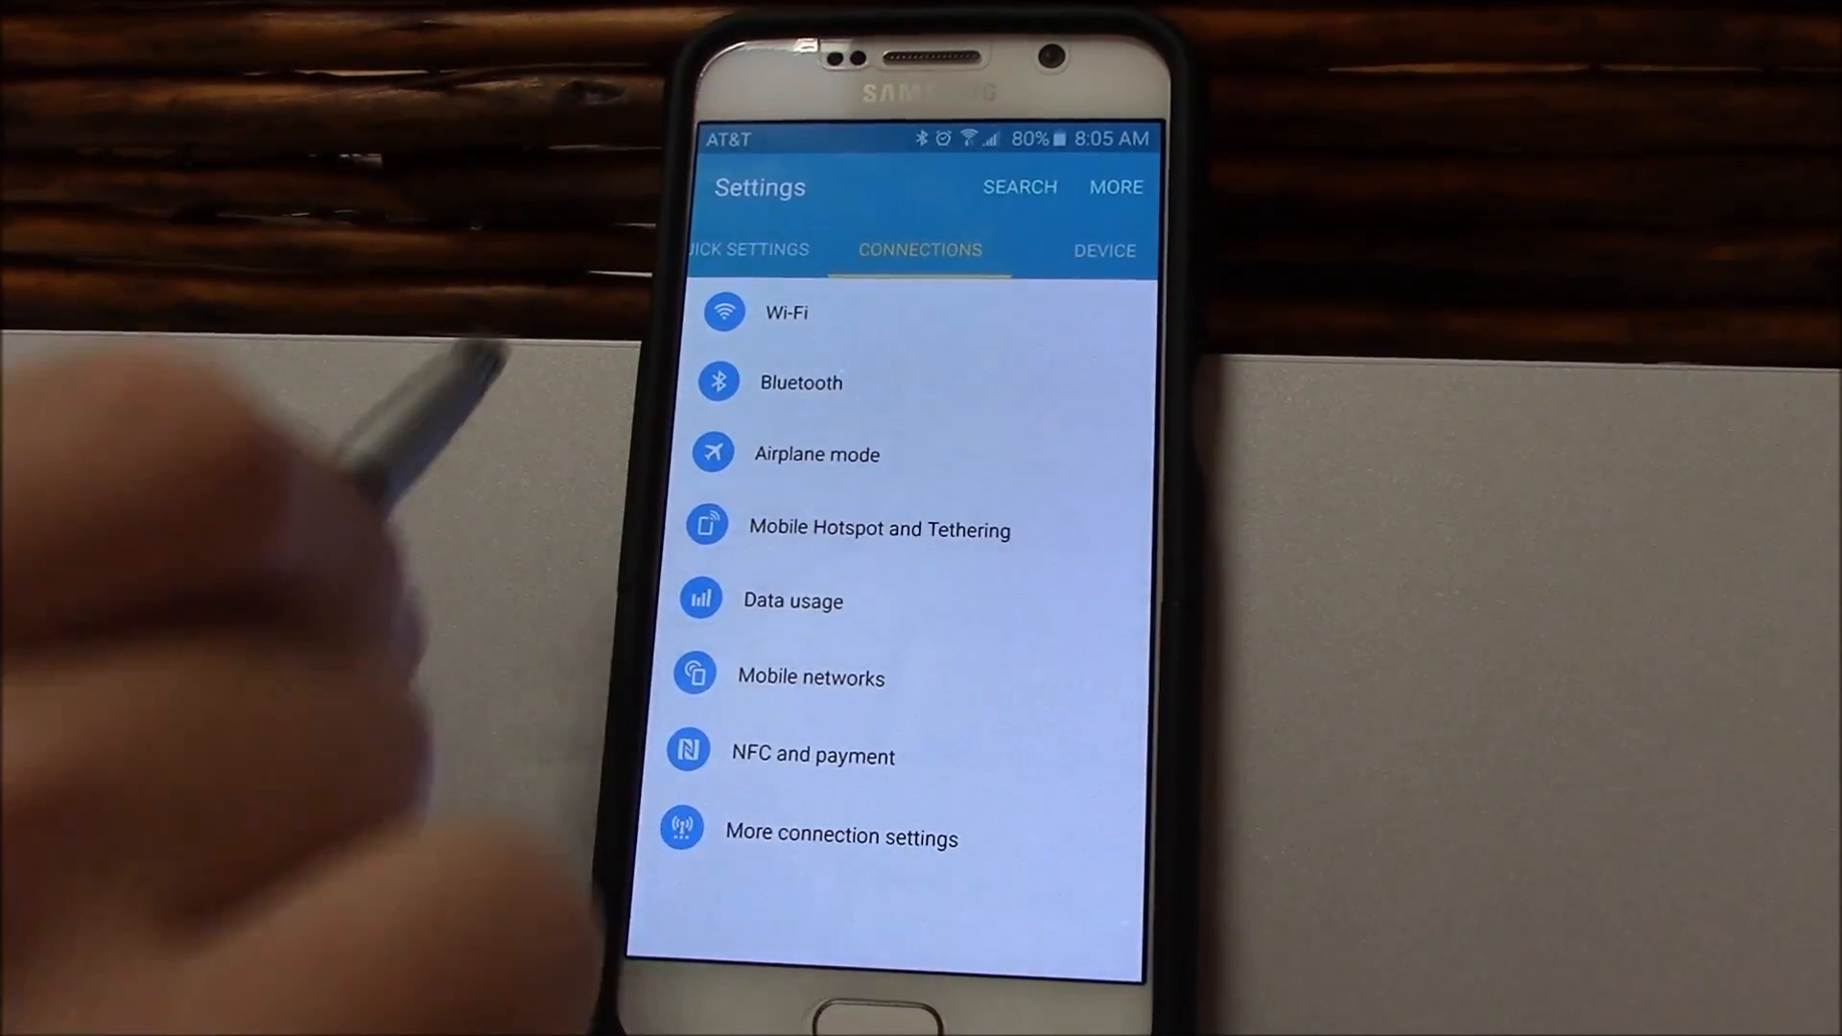
click(785, 311)
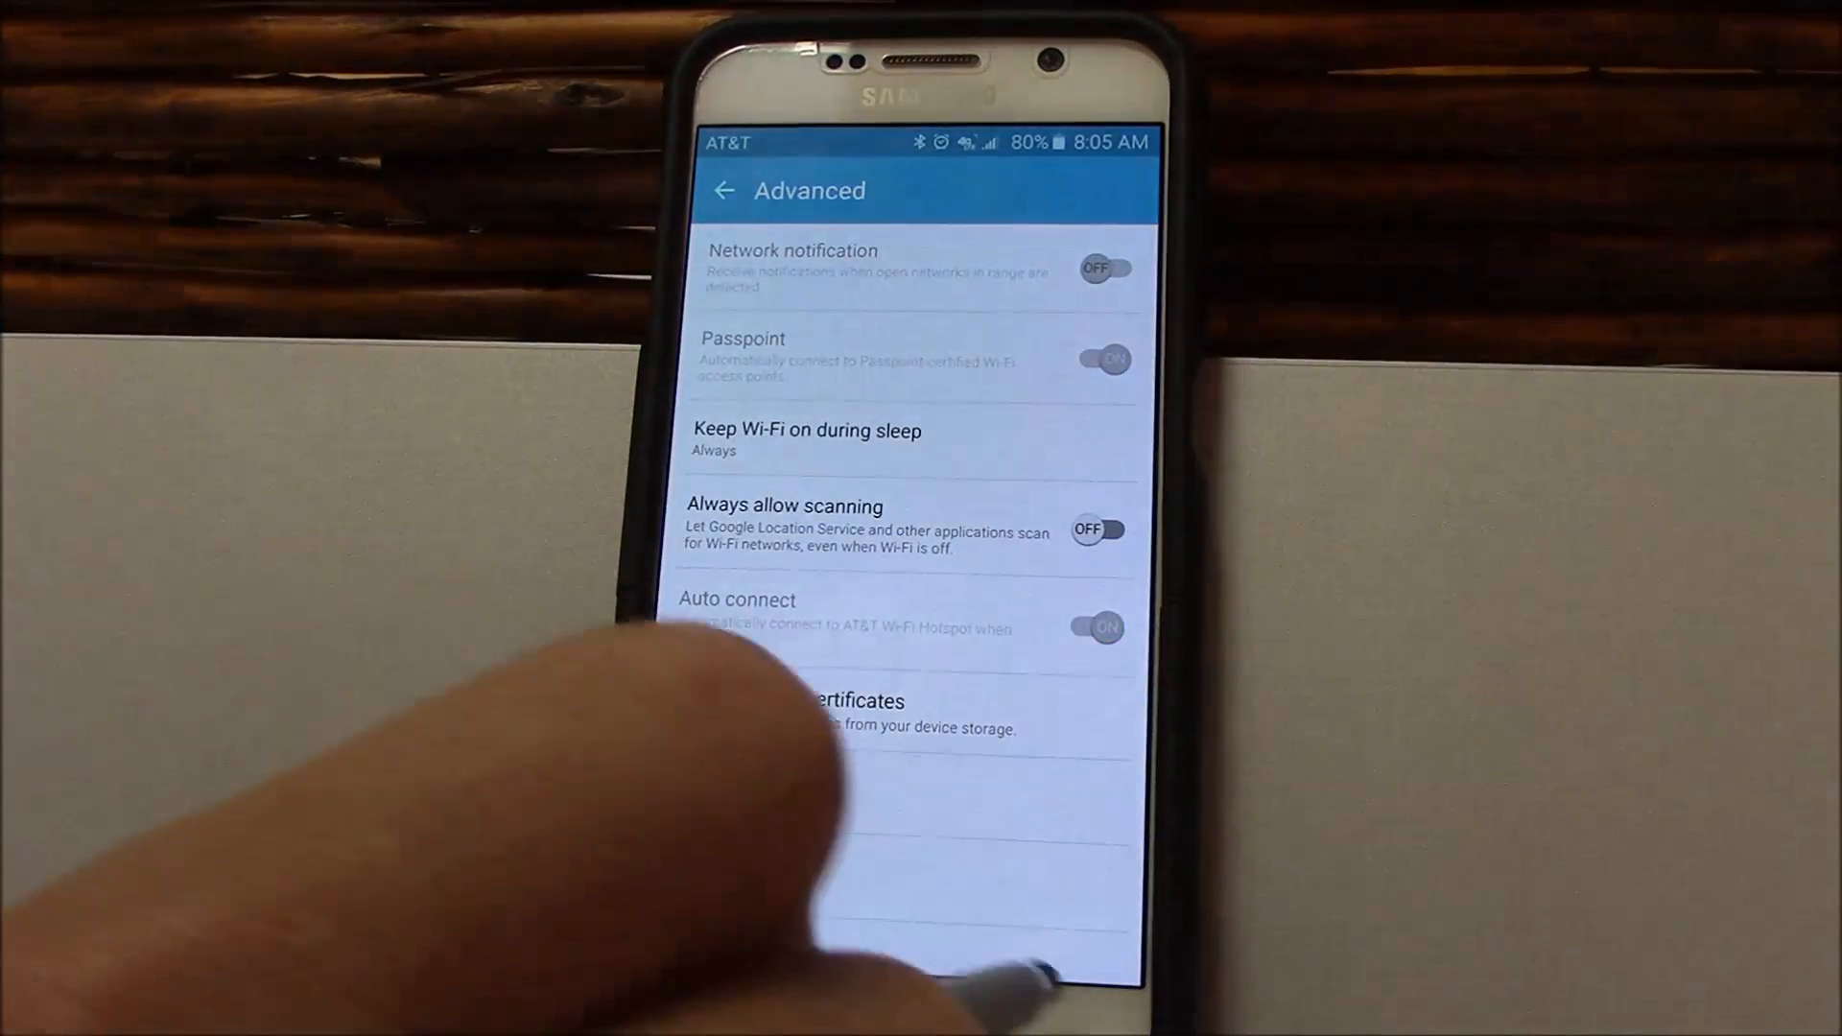
click(725, 190)
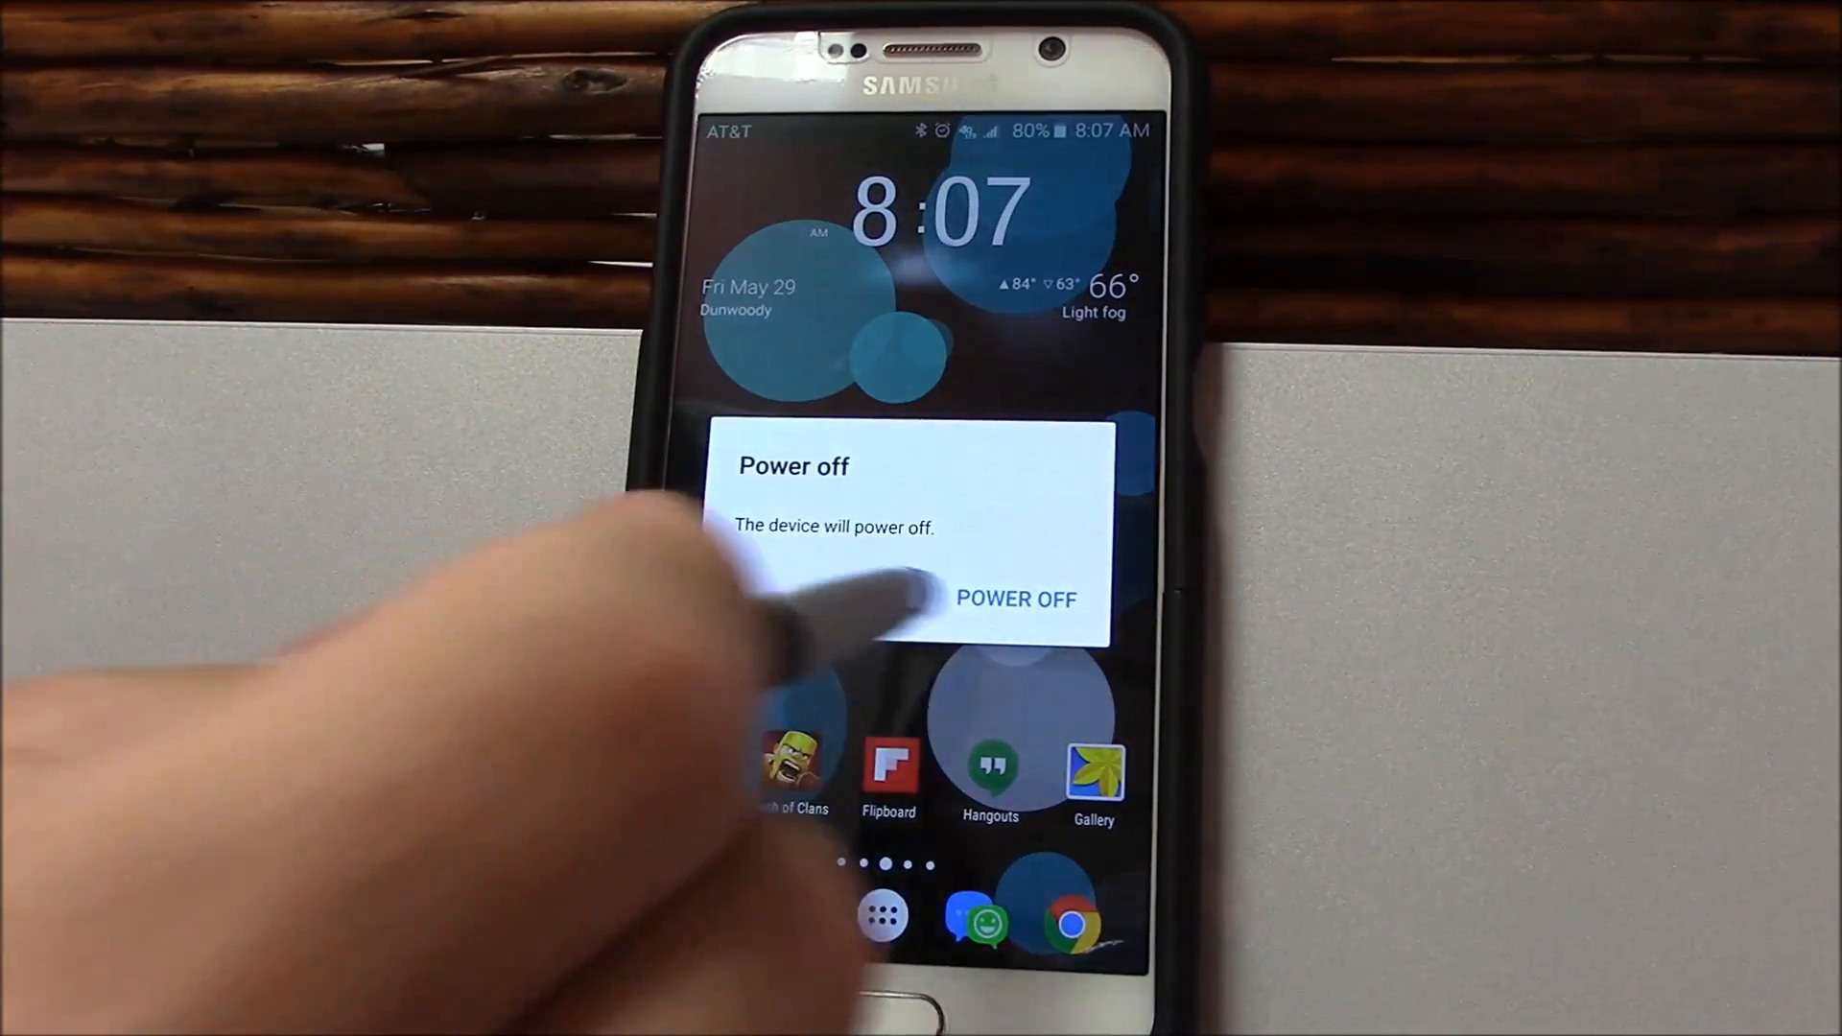
Step: Confirm POWER OFF so the phone shuts down and restarts
click(1015, 597)
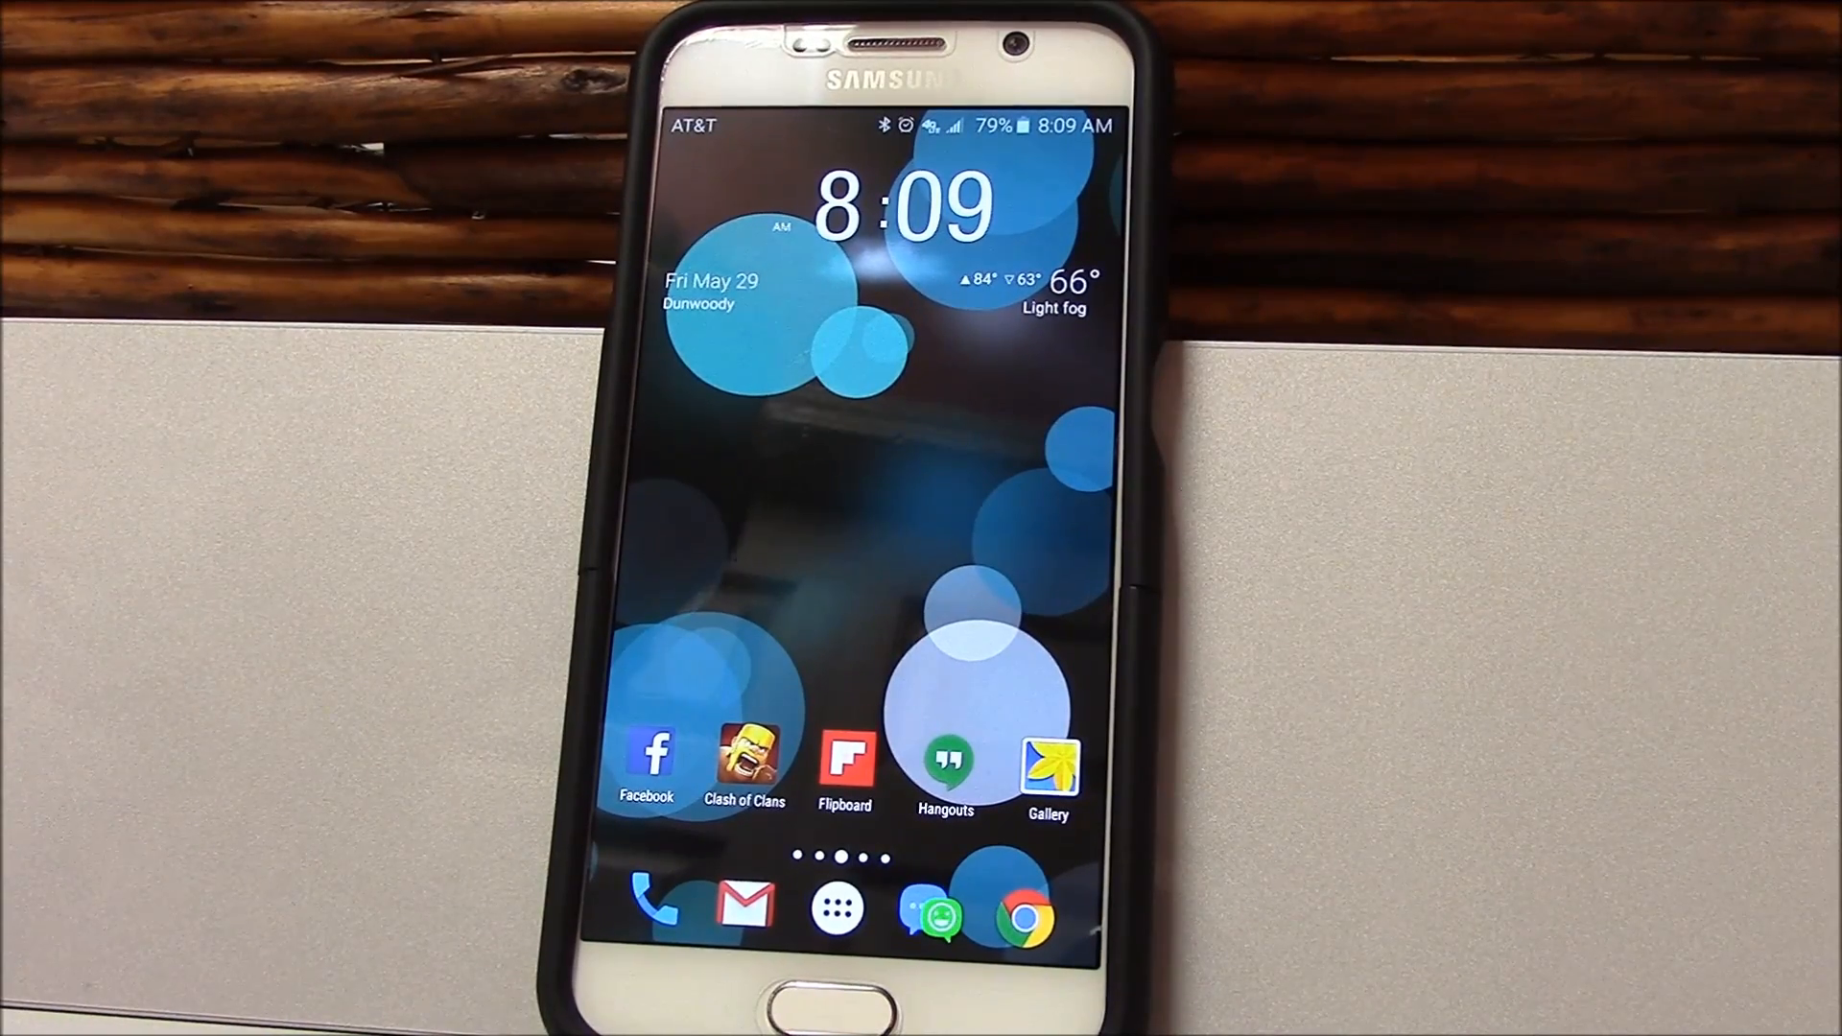
Step: Show Nova Launcher's app drawer with the full list of installed apps
click(837, 910)
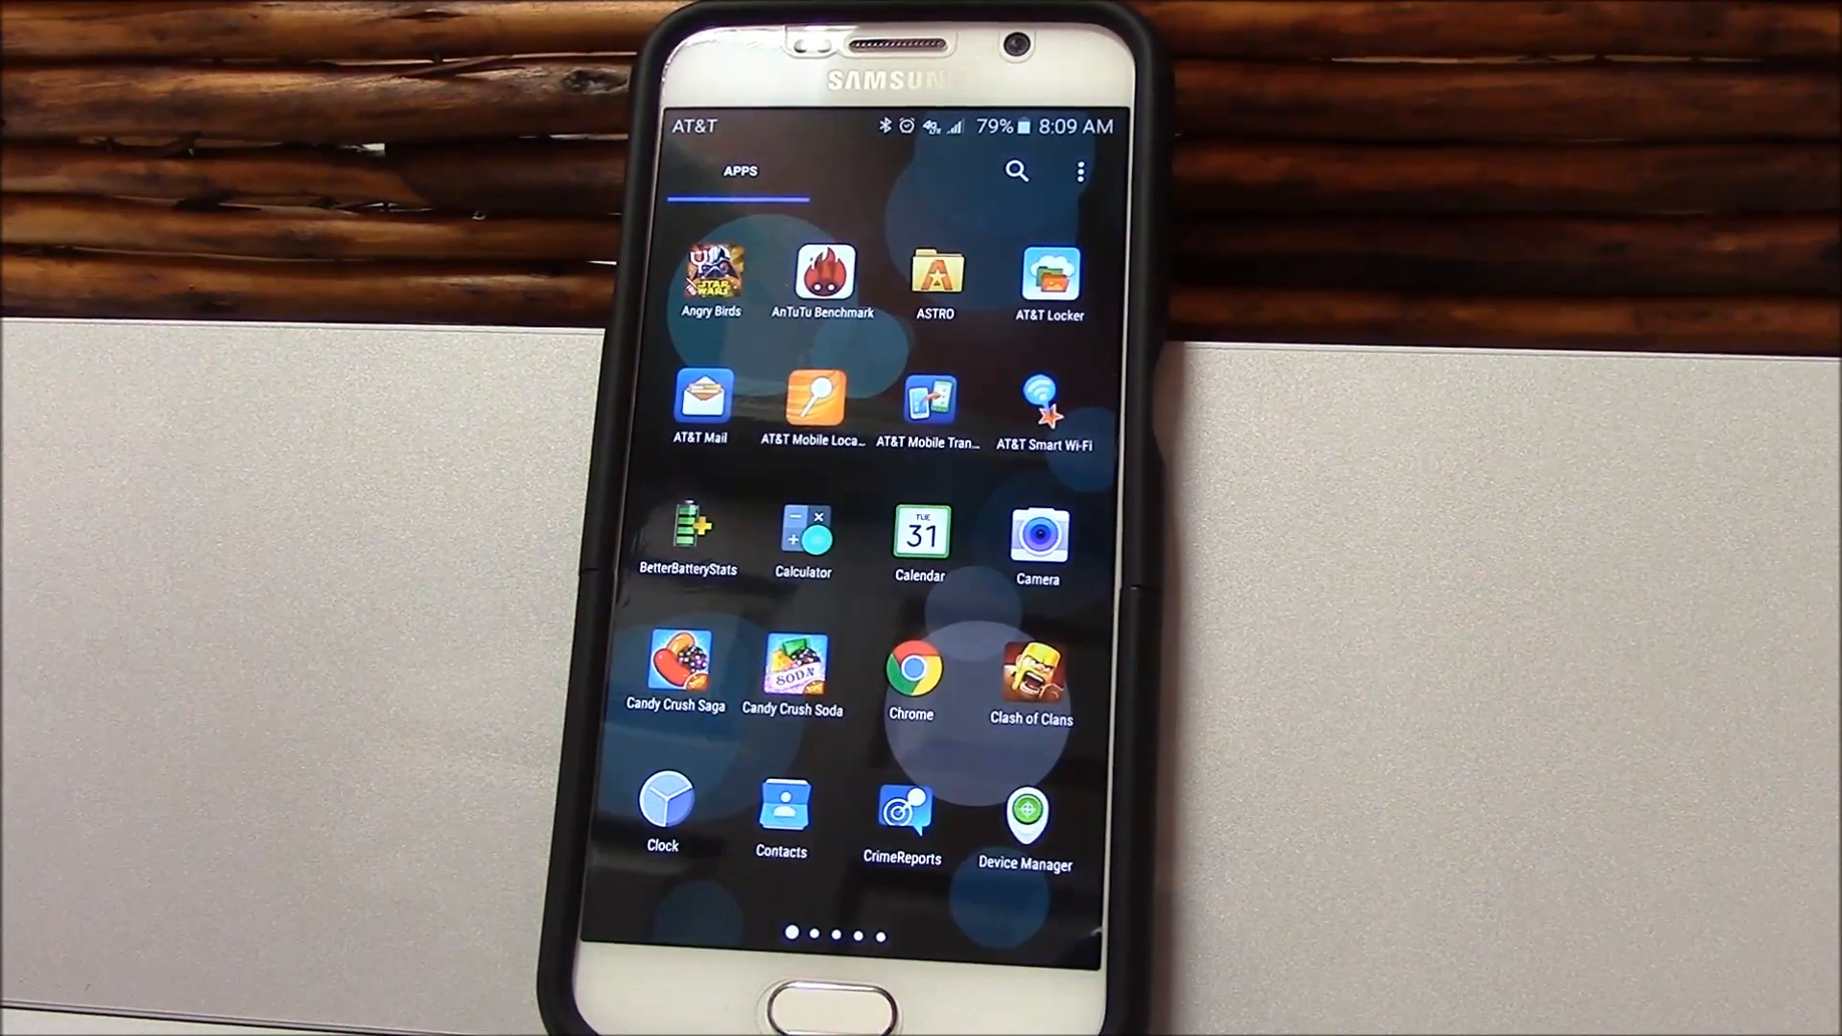
Step: Launch AnTuTu Benchmark and start its test run, finishing with a score of 68729
click(822, 279)
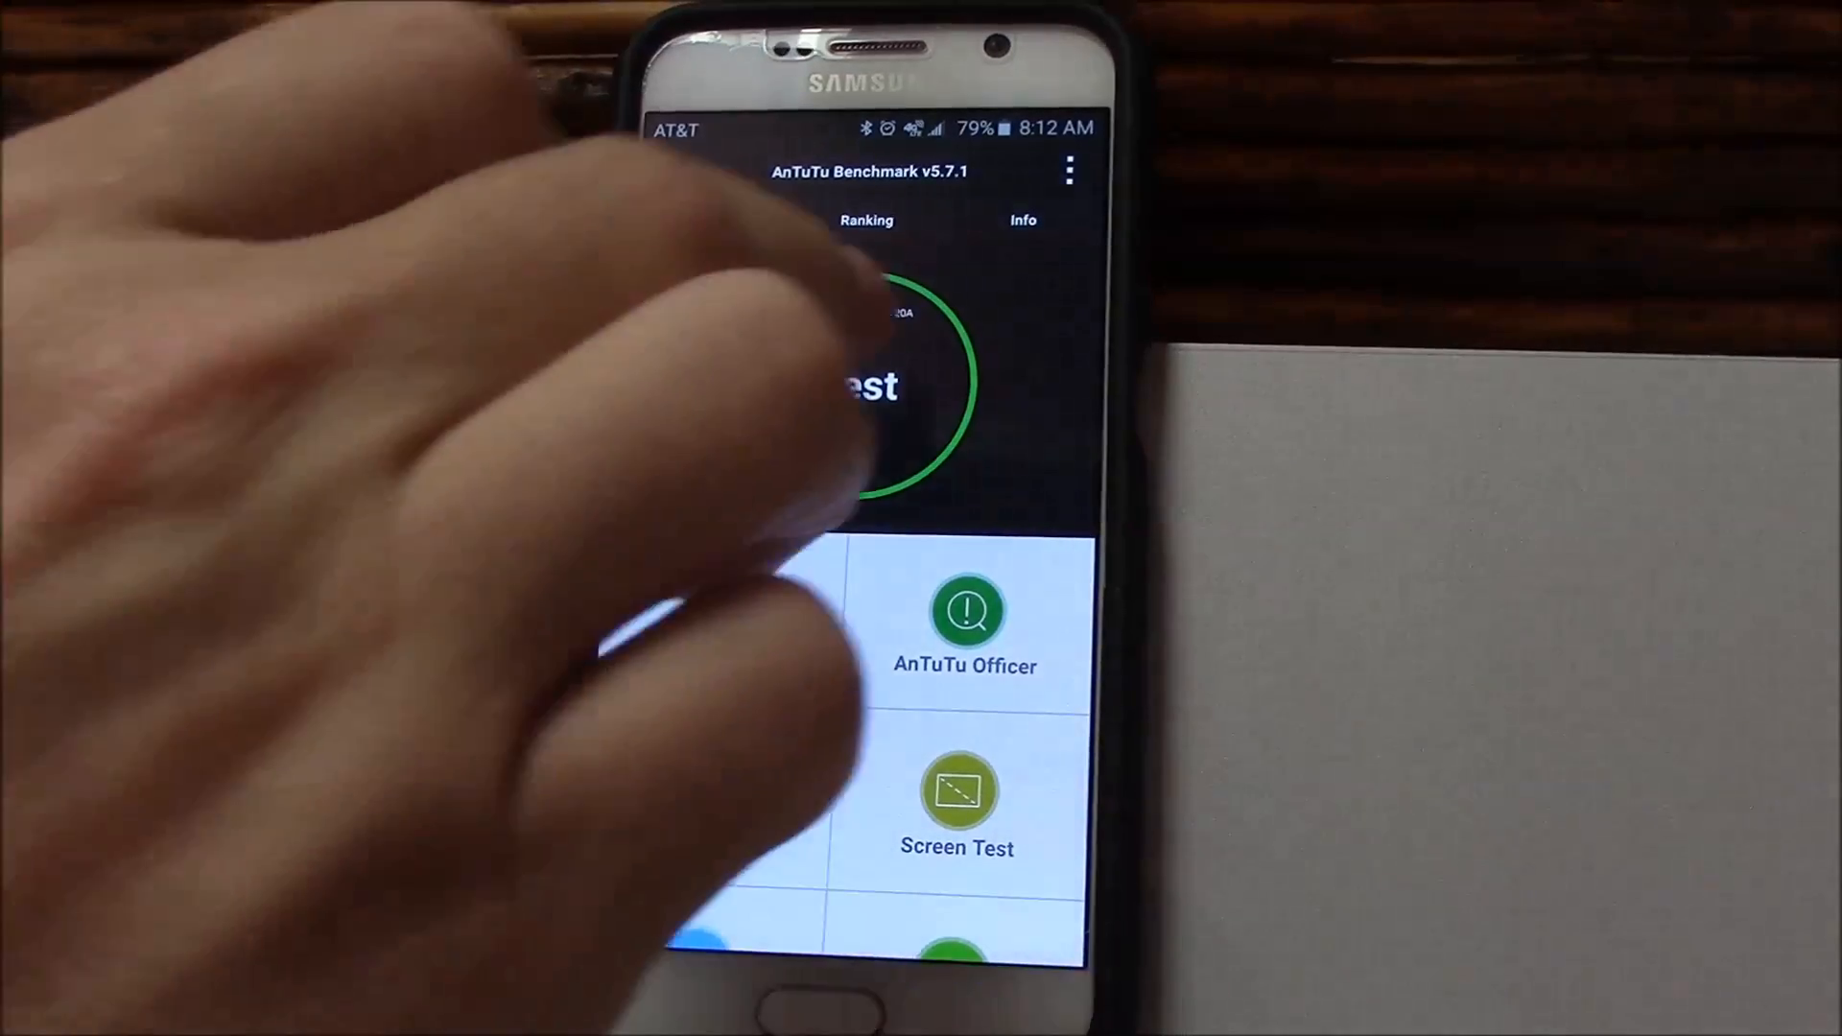
click(865, 387)
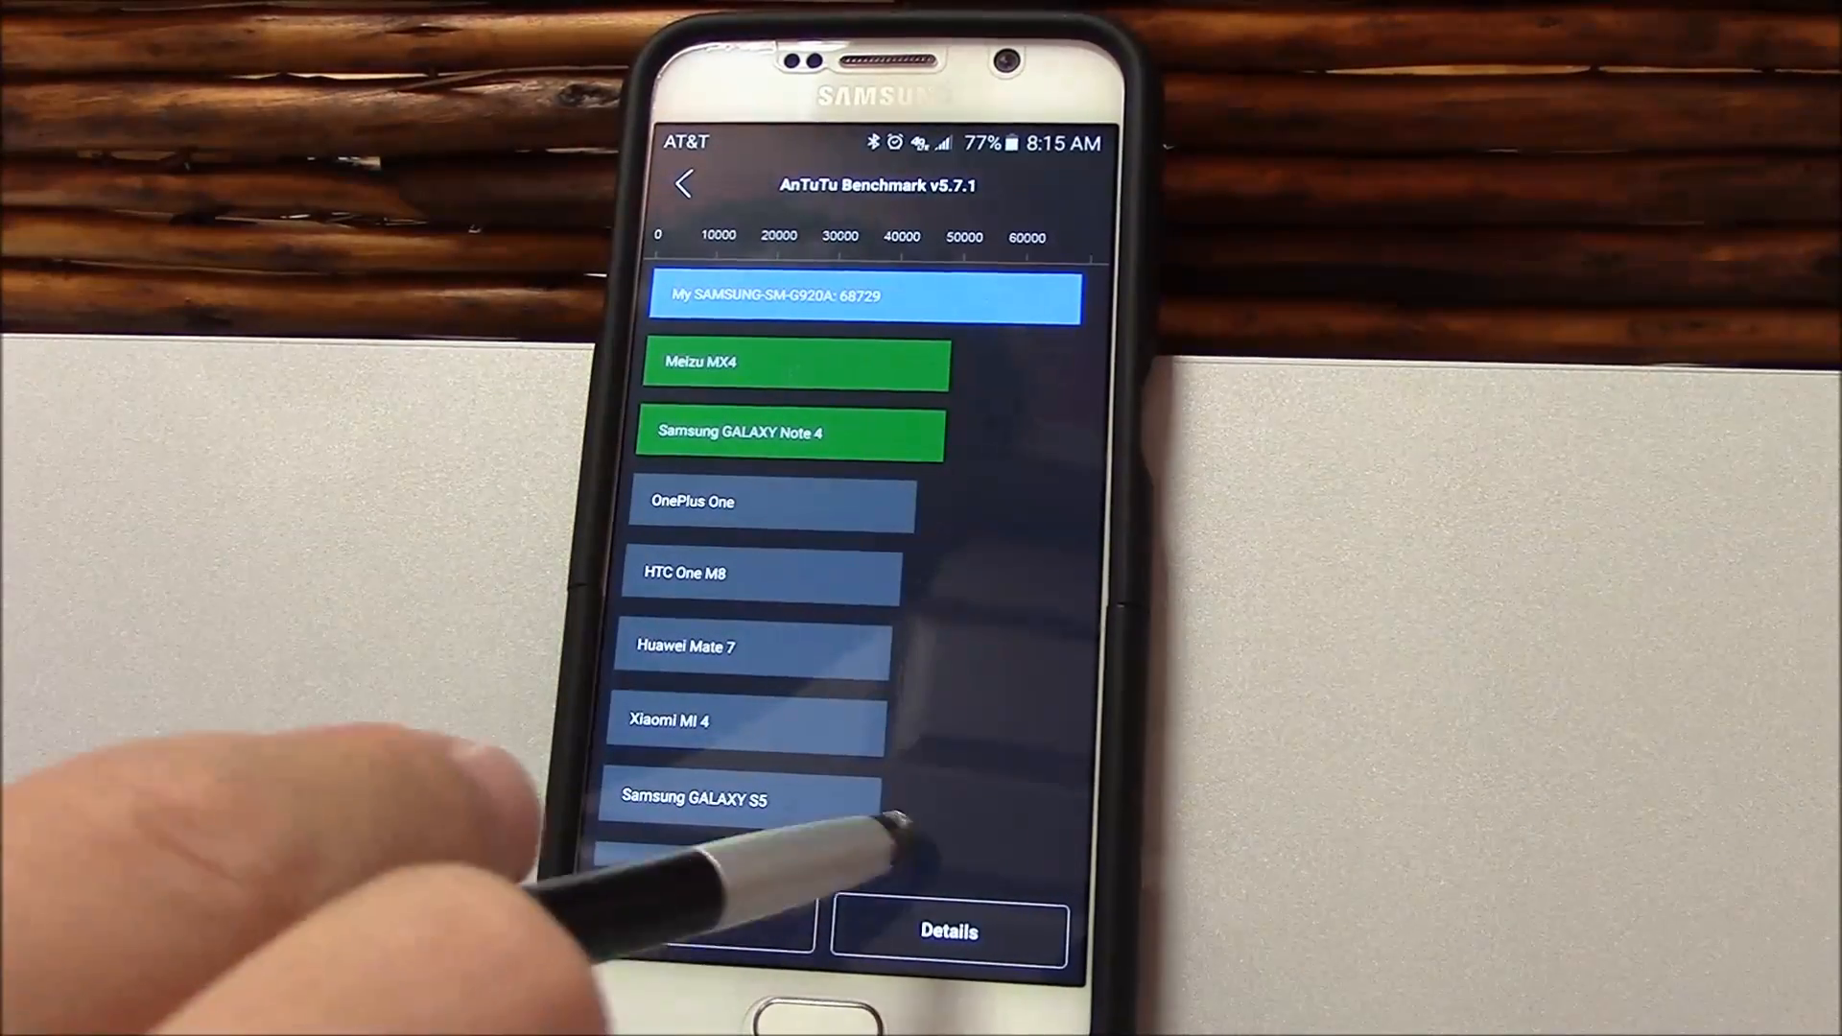
Step: View the detailed breakdown of the 68729 score into UX, CPU, RAM, GPU and IO results
click(948, 930)
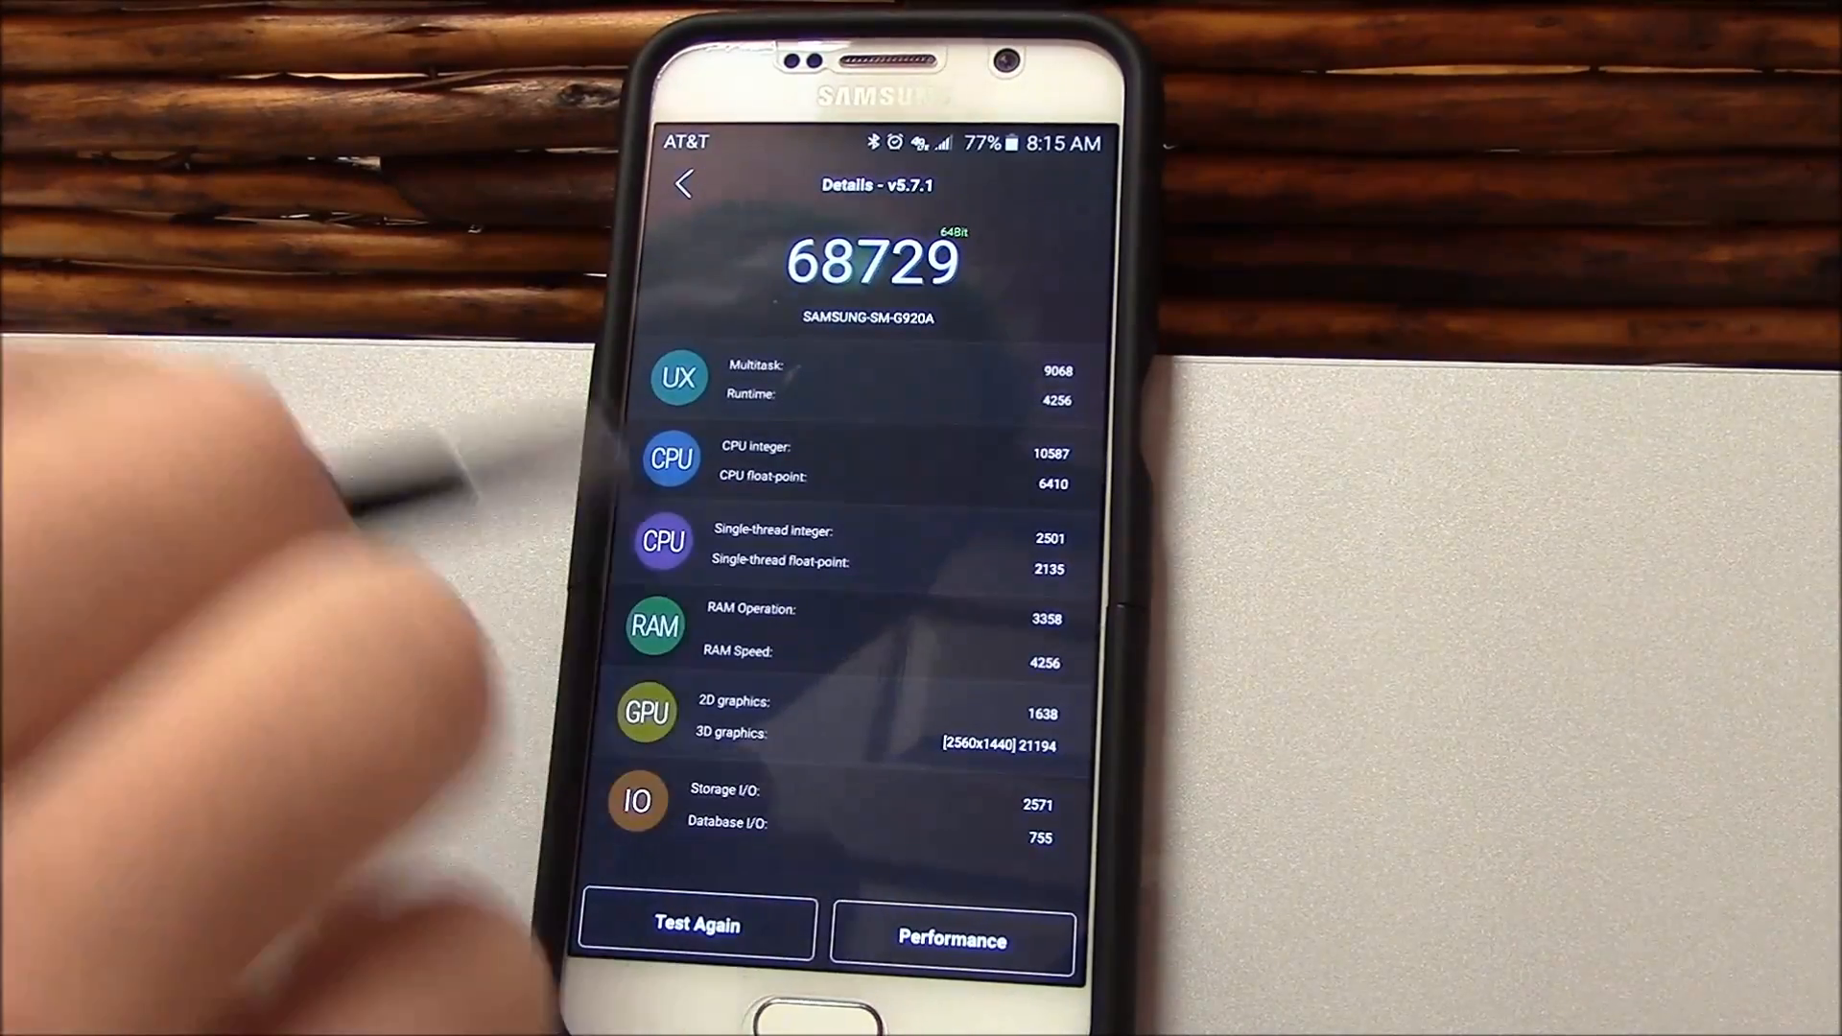